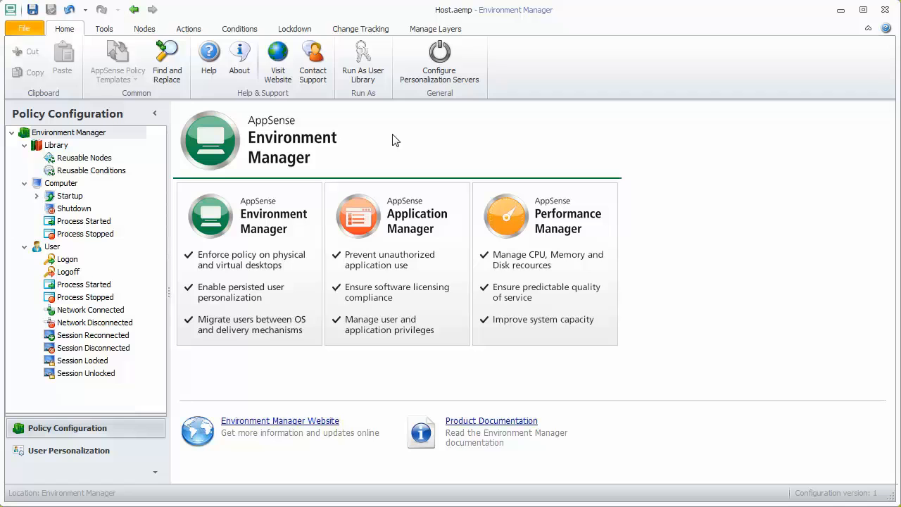
Step: Enable change tracking and select the Host node under Computer > Startup to show its Create Folder action
left_click(361, 28)
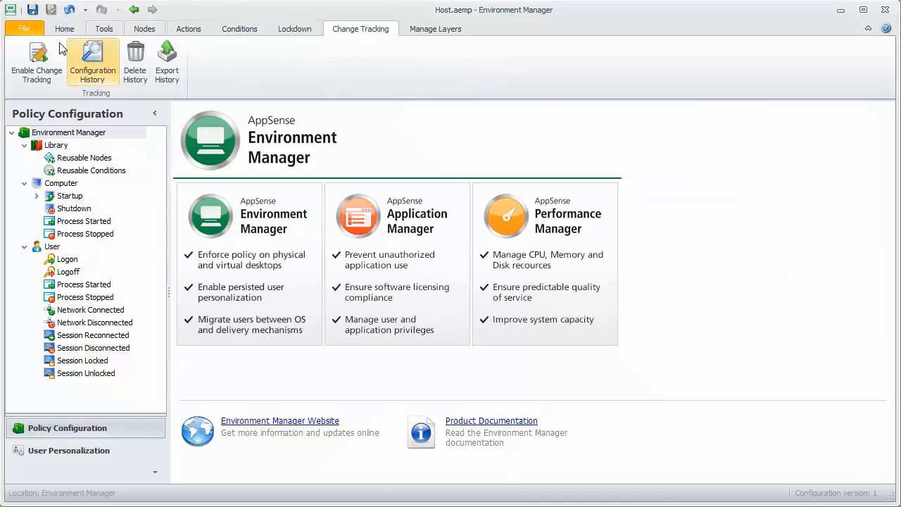
left_click(37, 62)
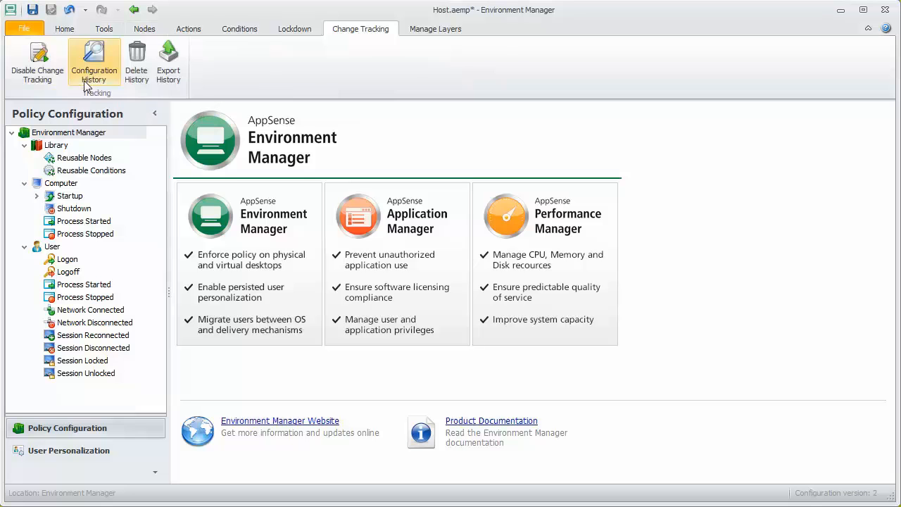
left_click(36, 196)
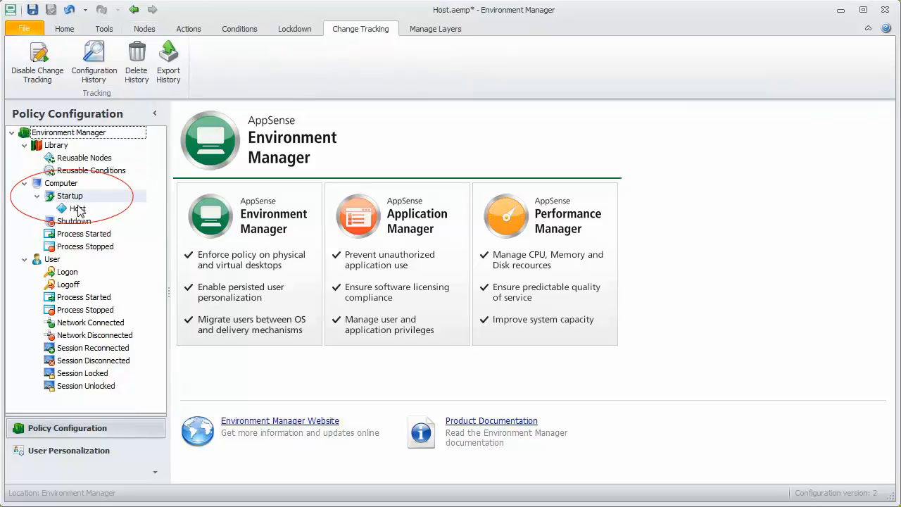
left_click(78, 209)
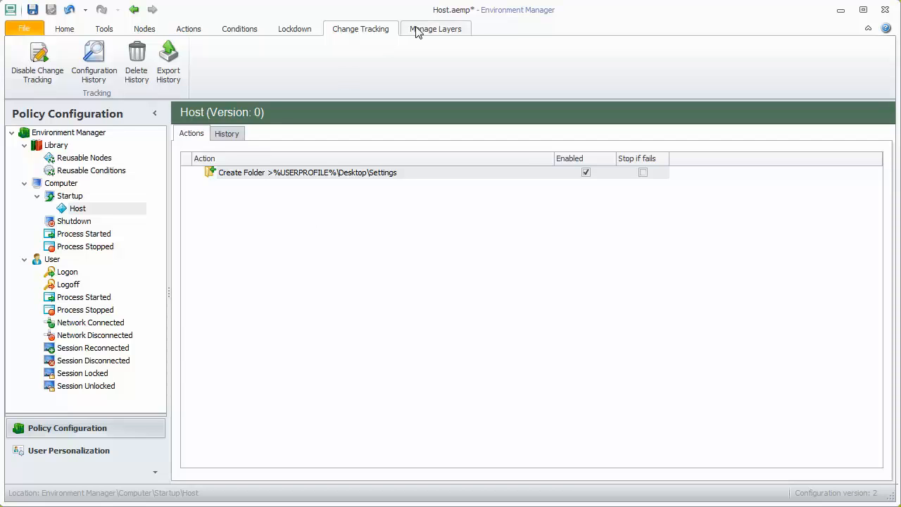
Step: Add Layer 1.0.aemp from Manage Layers with the Full Configuration add option
left_click(435, 28)
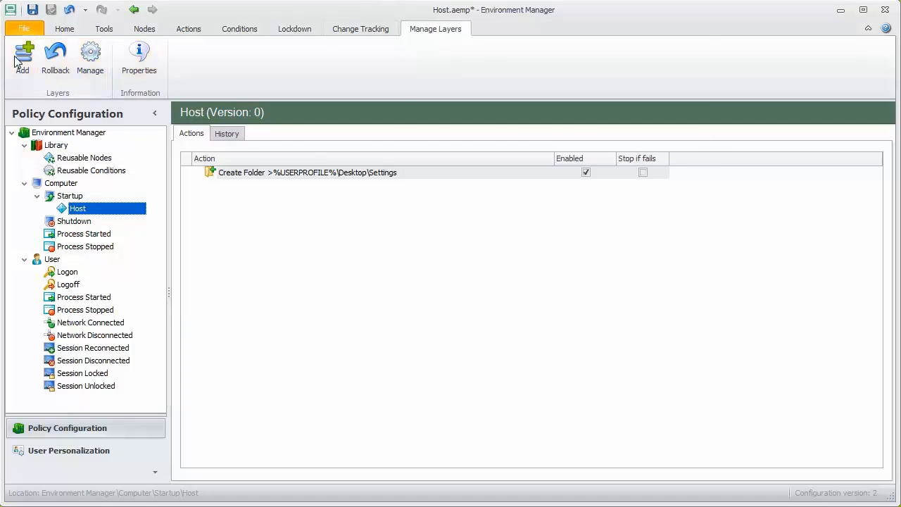
left_click(23, 59)
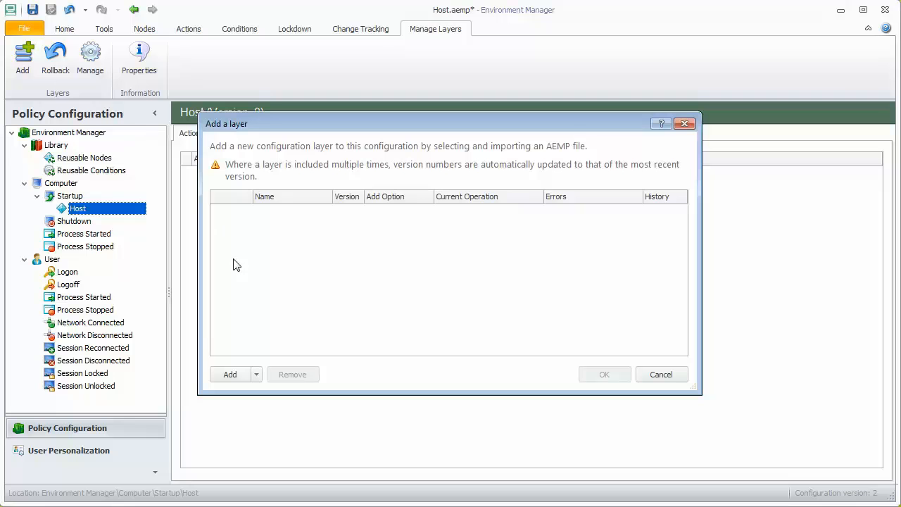
left_click(229, 374)
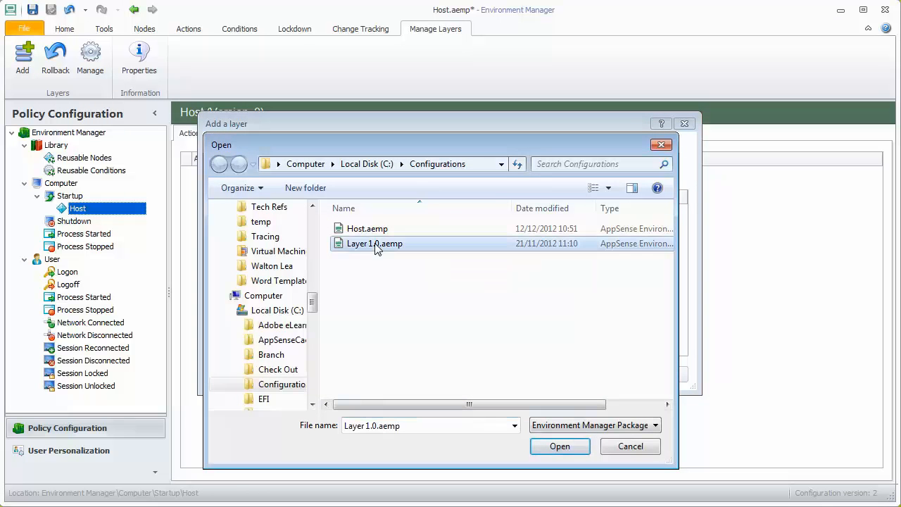
left_click(561, 446)
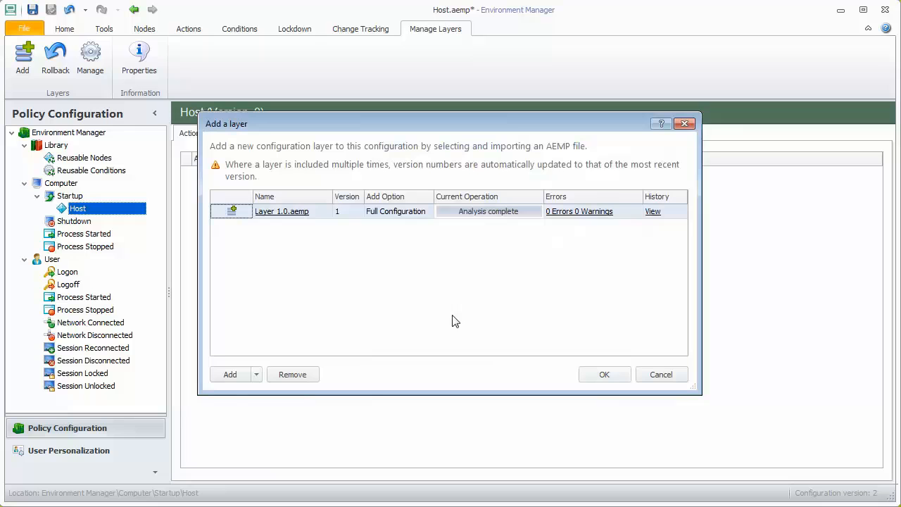
mouse_move(438, 296)
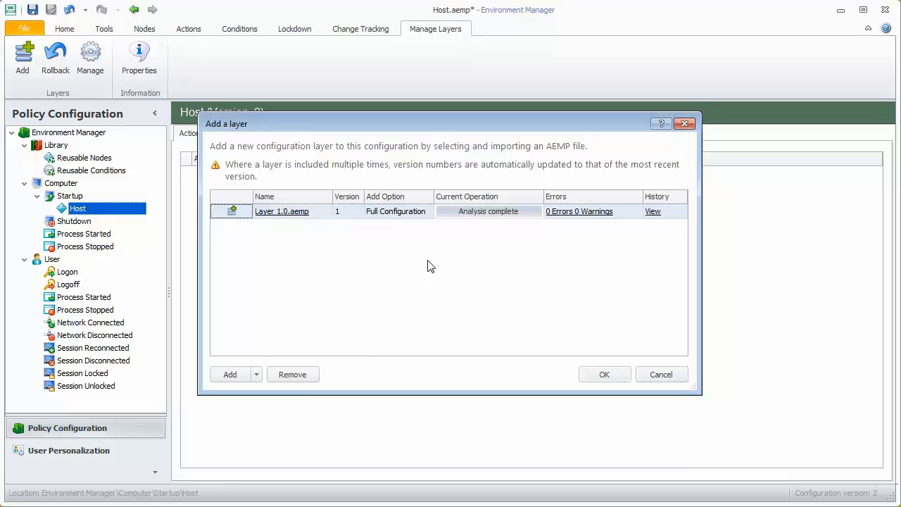
left_click(425, 211)
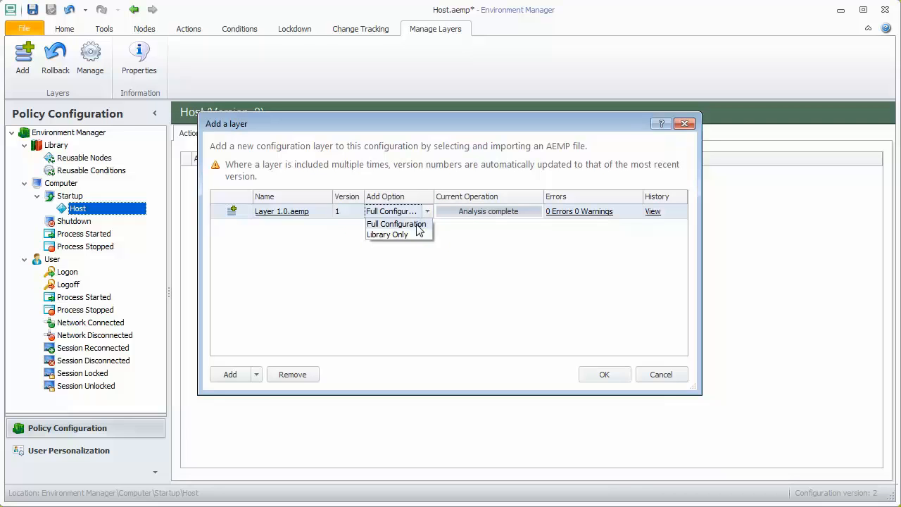
left_click(397, 224)
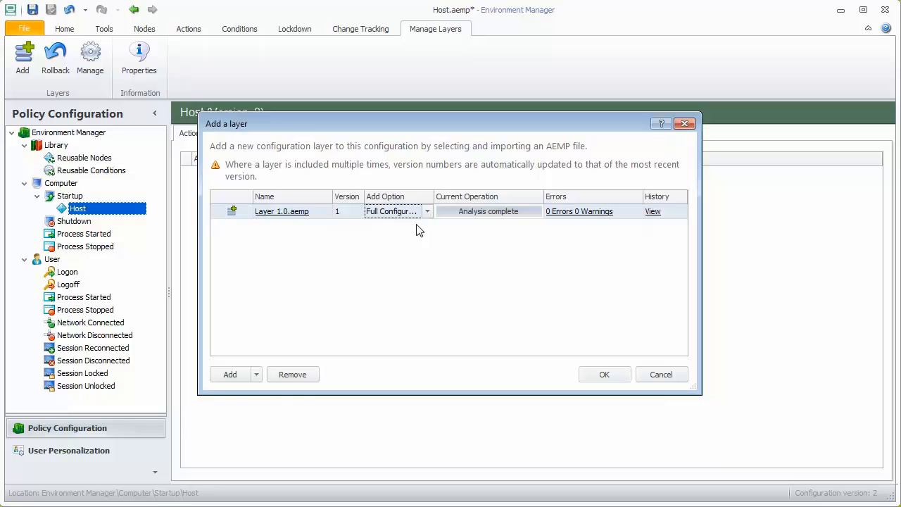
mouse_move(298, 215)
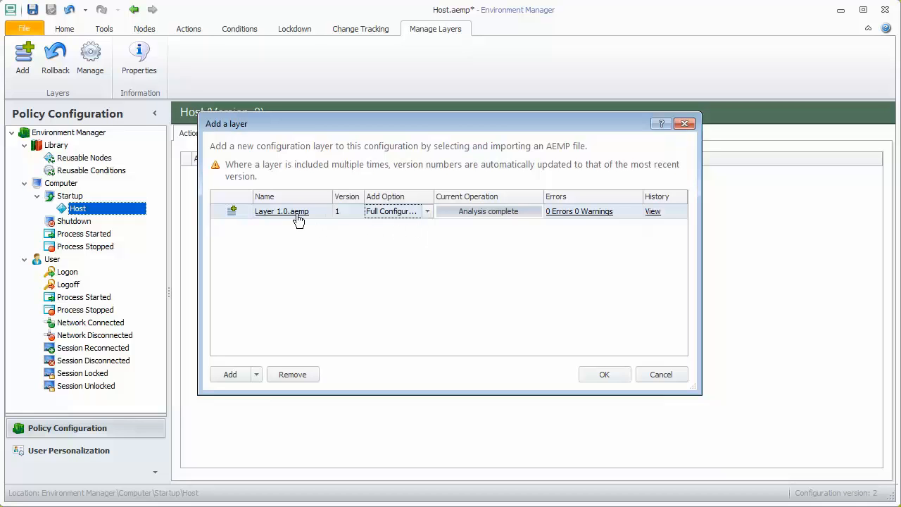
mouse_move(282, 211)
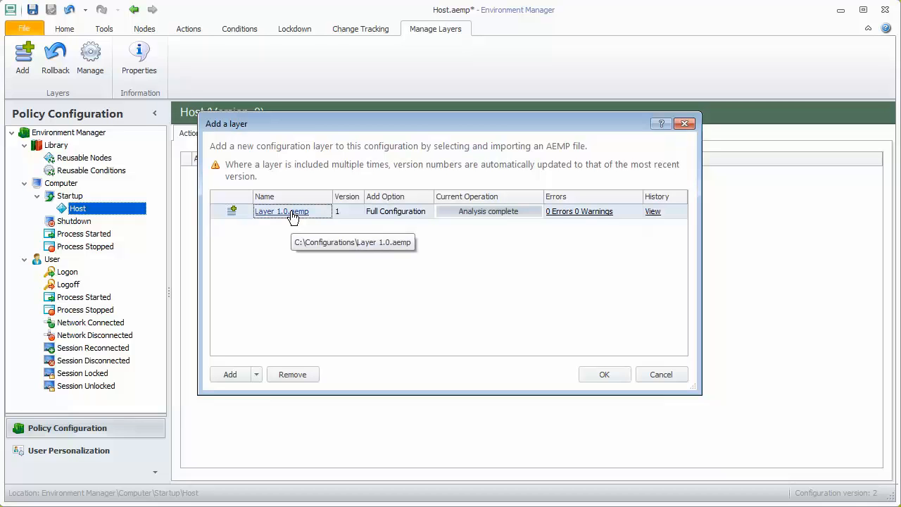
left_click(604, 375)
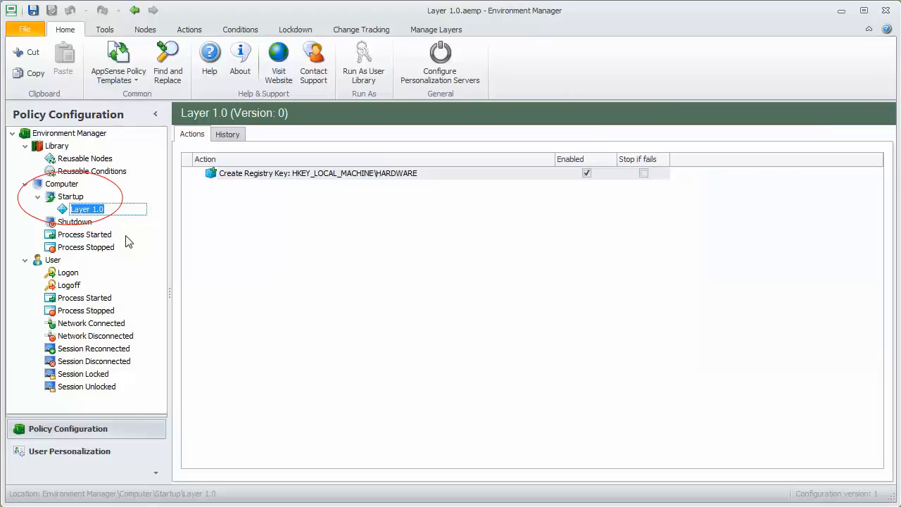
left_click(85, 234)
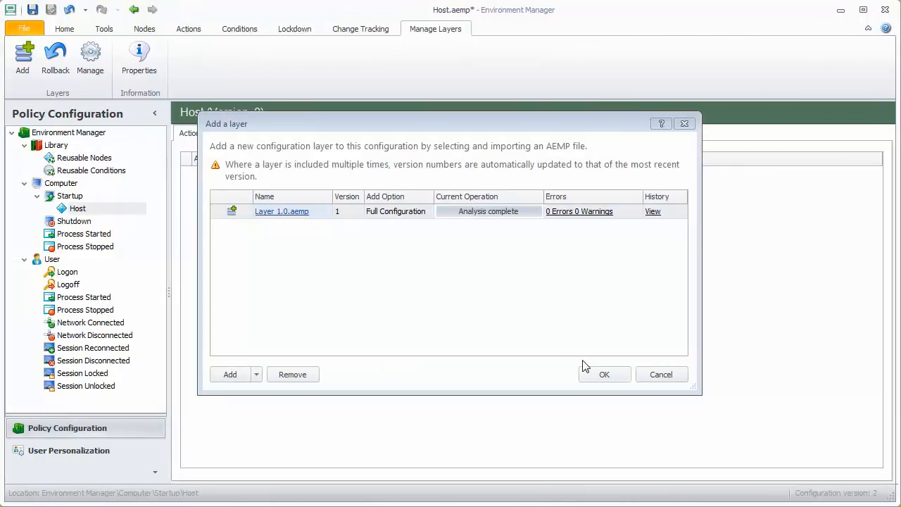
Step: Confirm adding Layer 1.0, view its Create Registry Key action under Startup, and save Host.aemp
left_click(604, 374)
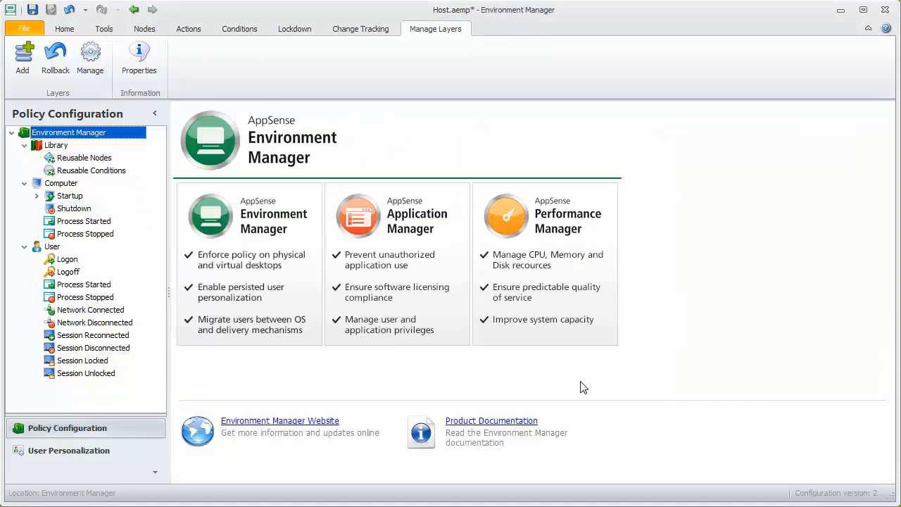
left_click(37, 196)
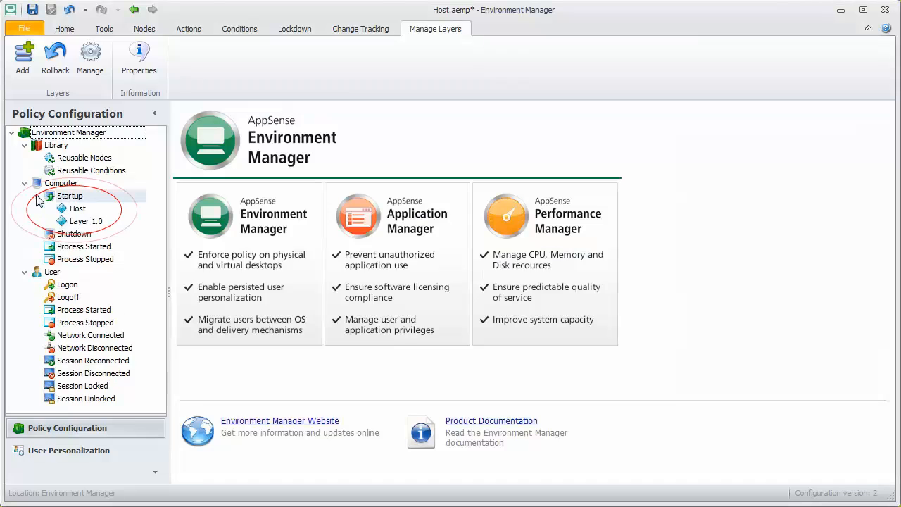
left_click(84, 219)
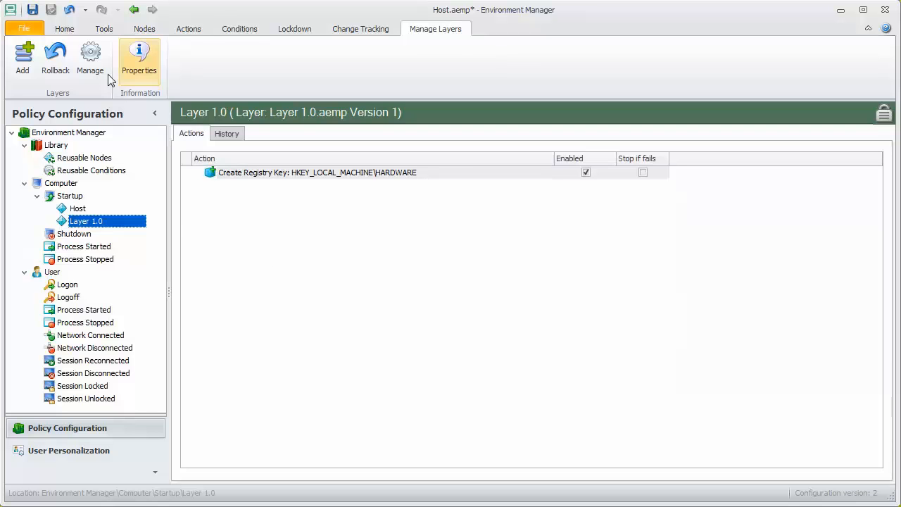
left_click(24, 29)
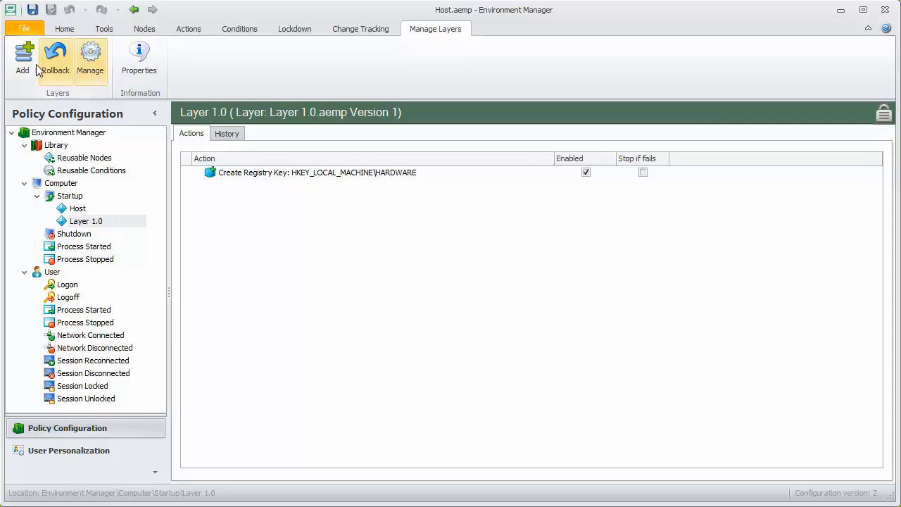
Step: Add Layer 1.1.aemp as layer version 2 and review its configuration history
left_click(23, 58)
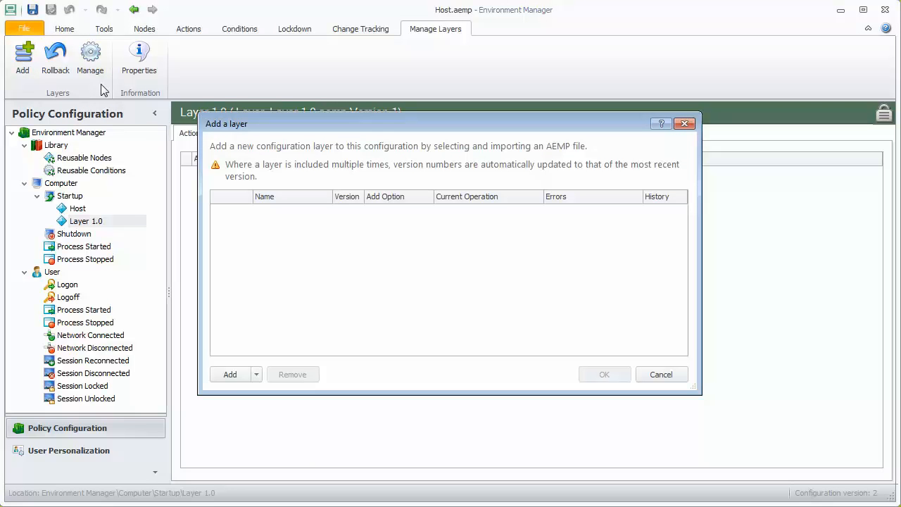
left_click(229, 375)
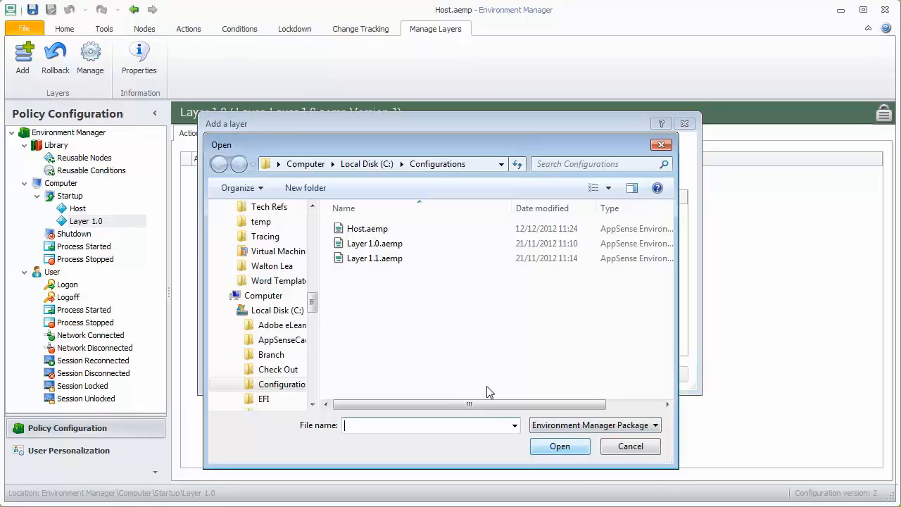
left_click(375, 257)
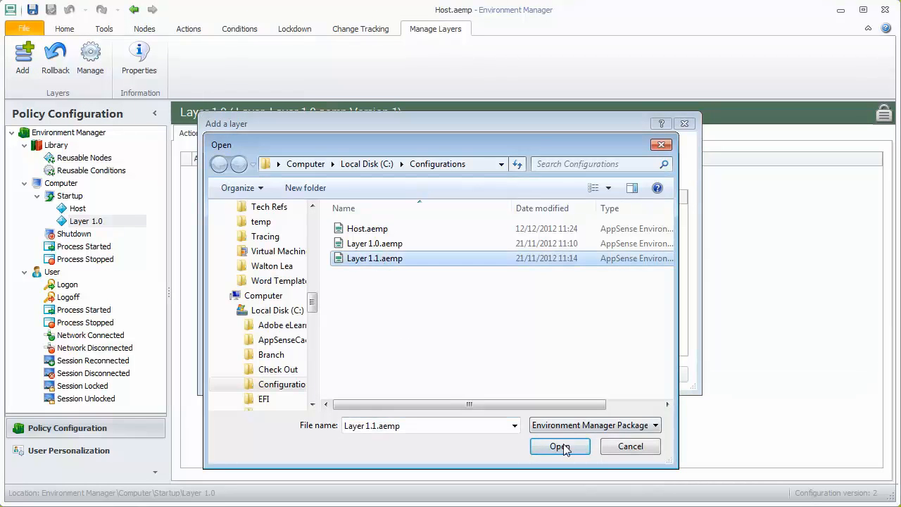
left_click(561, 445)
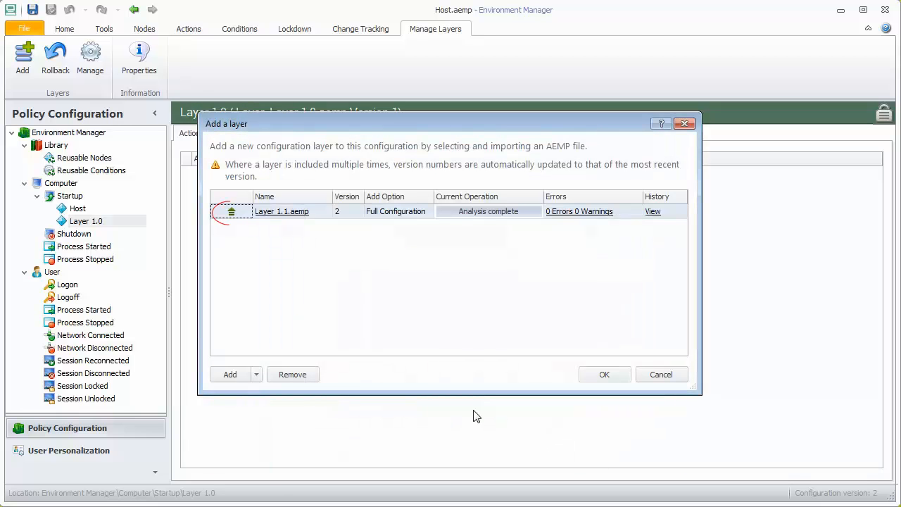
mouse_move(422, 392)
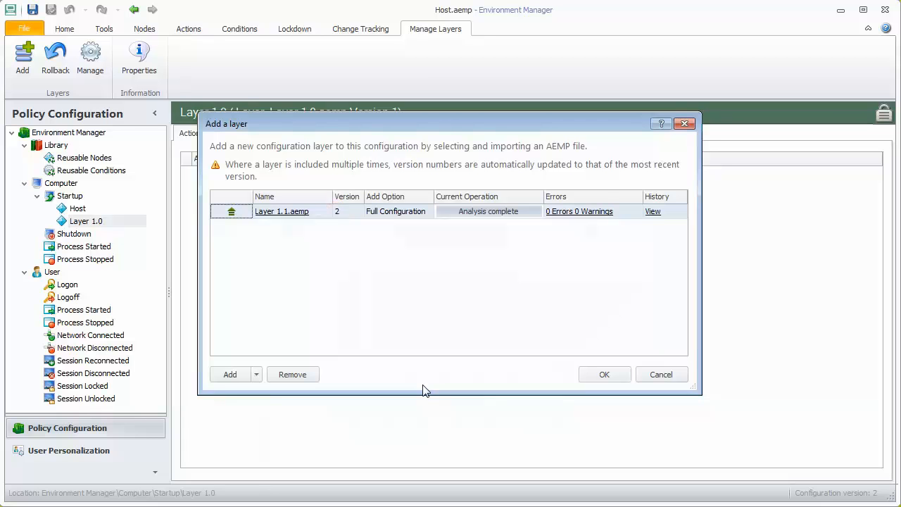
mouse_move(653, 215)
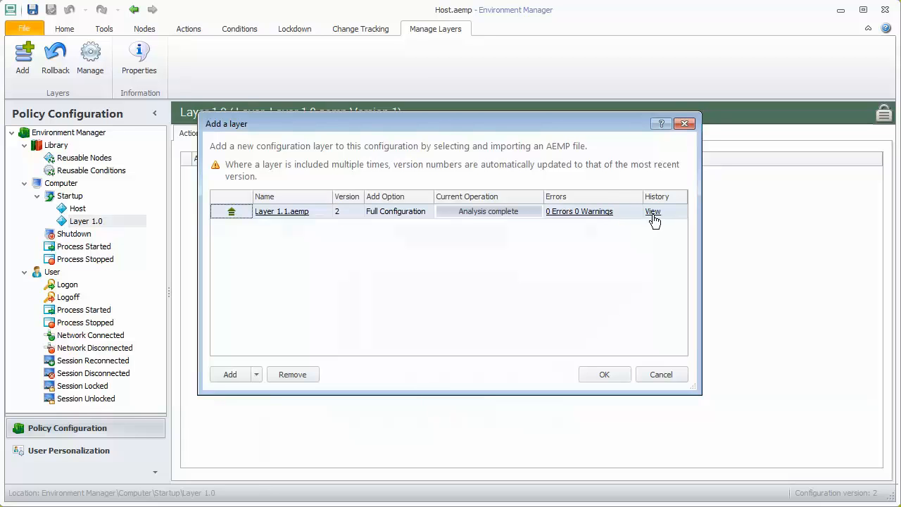
left_click(653, 211)
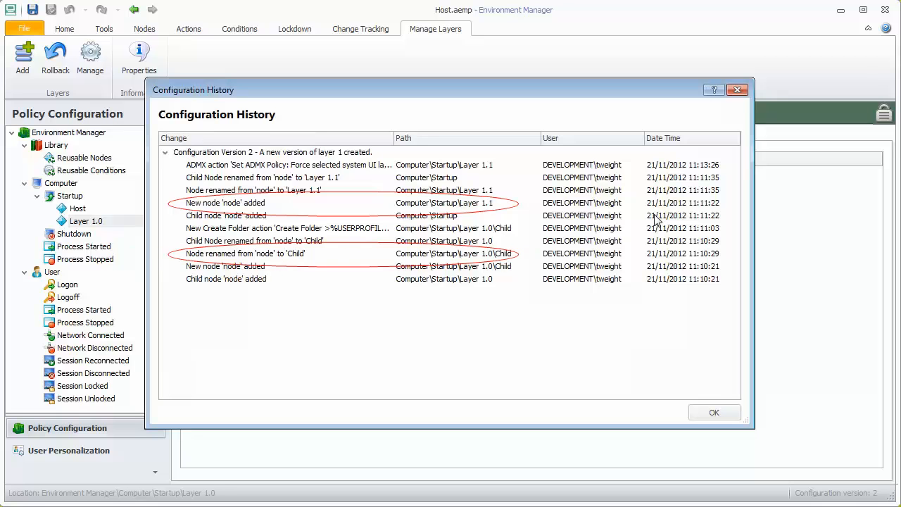
left_click(712, 412)
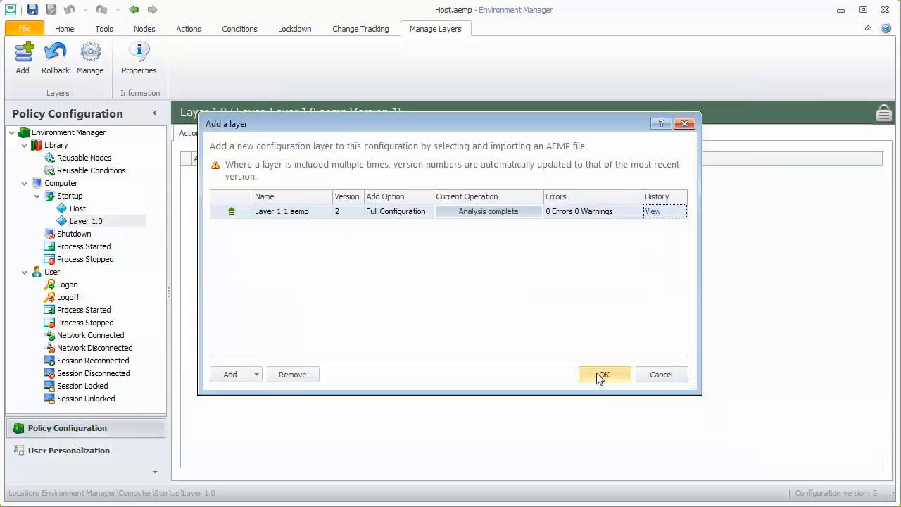
Step: Confirm the Layer 1.1 update and view its Set ADMX Policy action under Startup
left_click(603, 375)
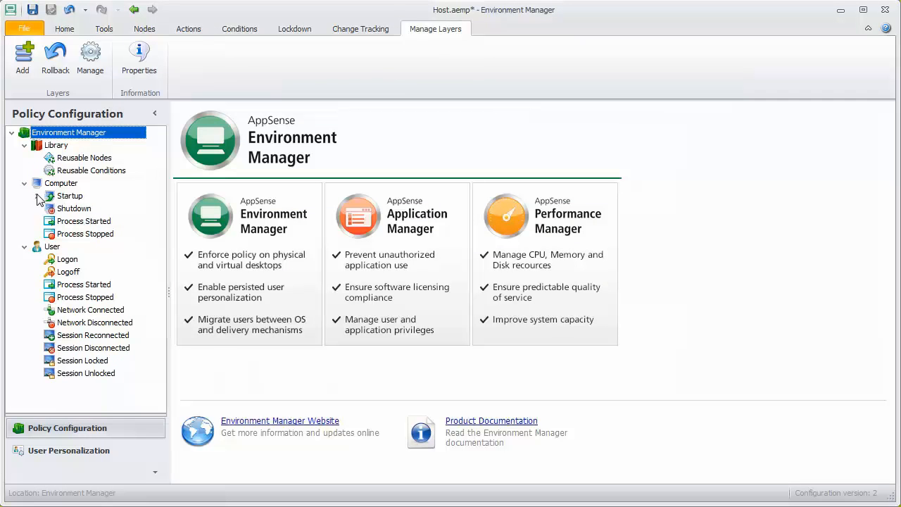
left_click(40, 196)
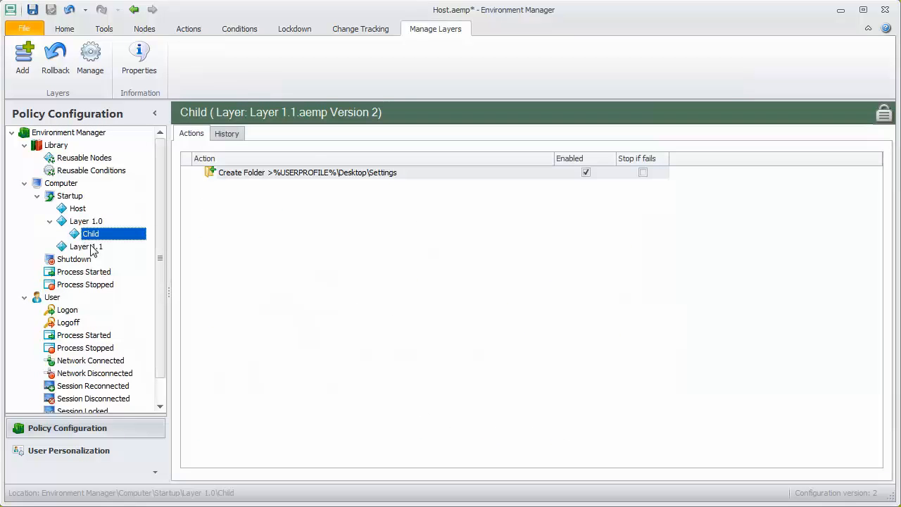
left_click(85, 247)
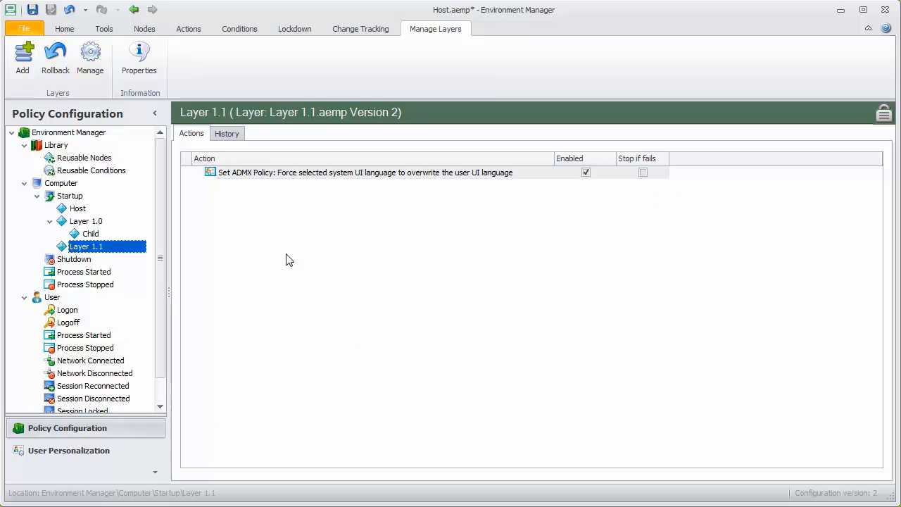
Step: Roll back Layer 1.1.aemp to version 1 using the earlier layer file
left_click(55, 58)
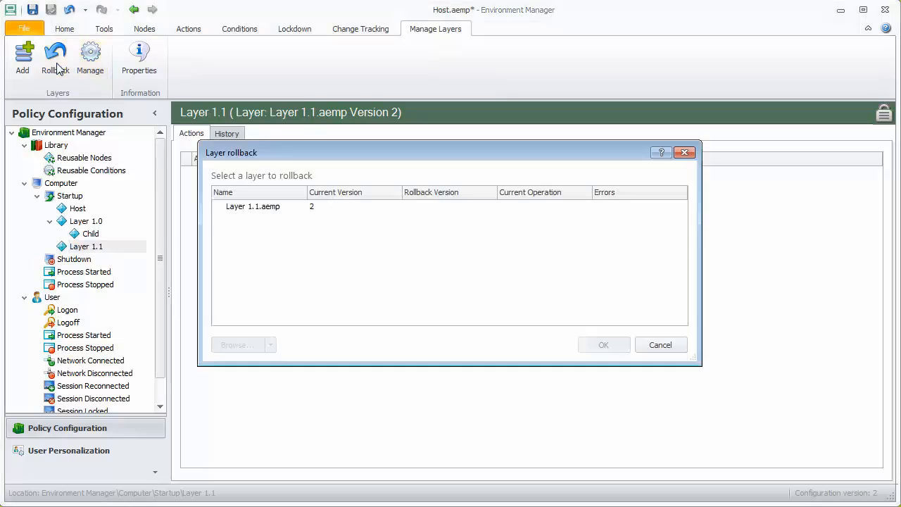
left_click(252, 205)
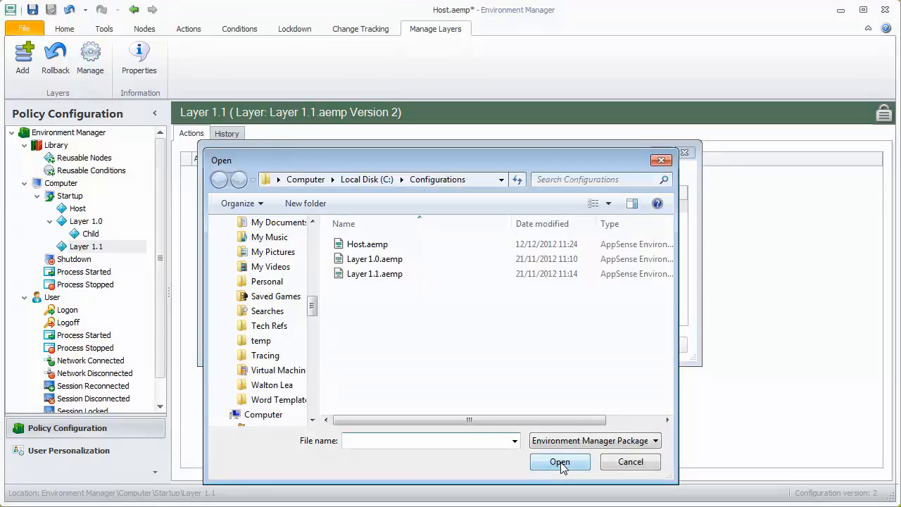
left_click(375, 259)
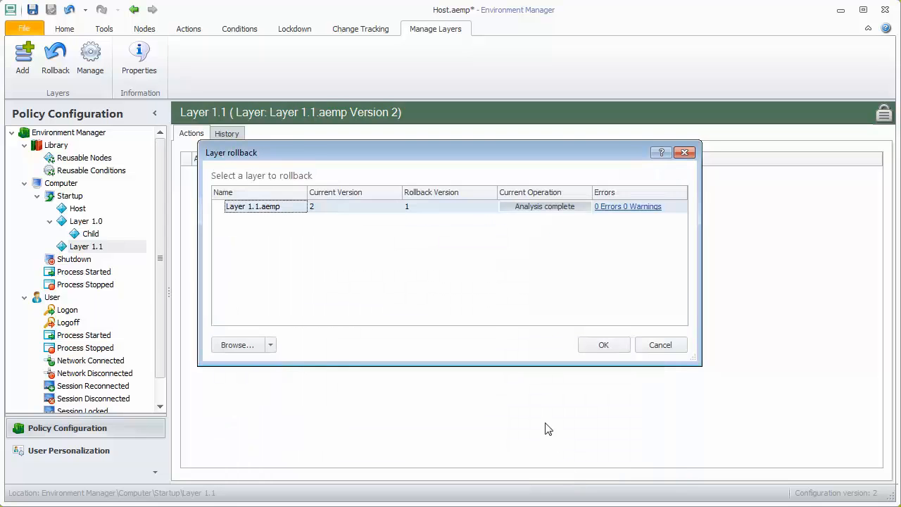
mouse_move(510, 329)
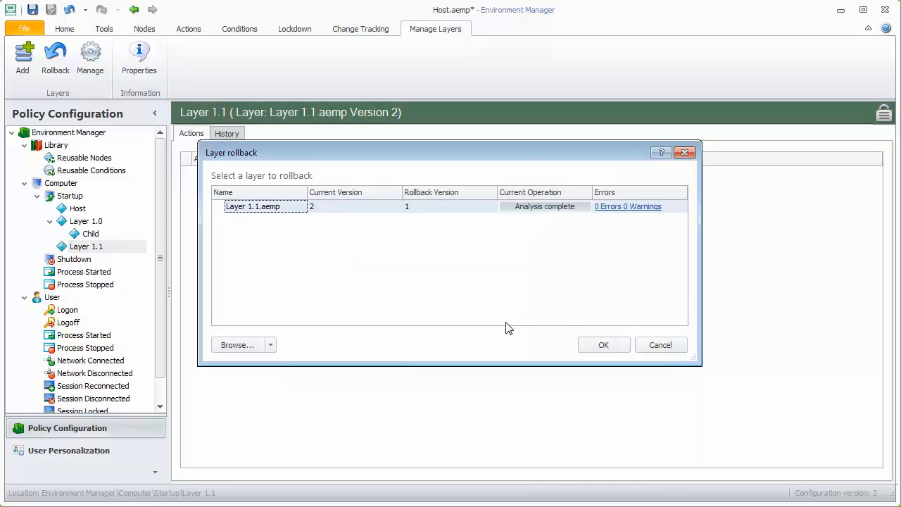
left_click(602, 343)
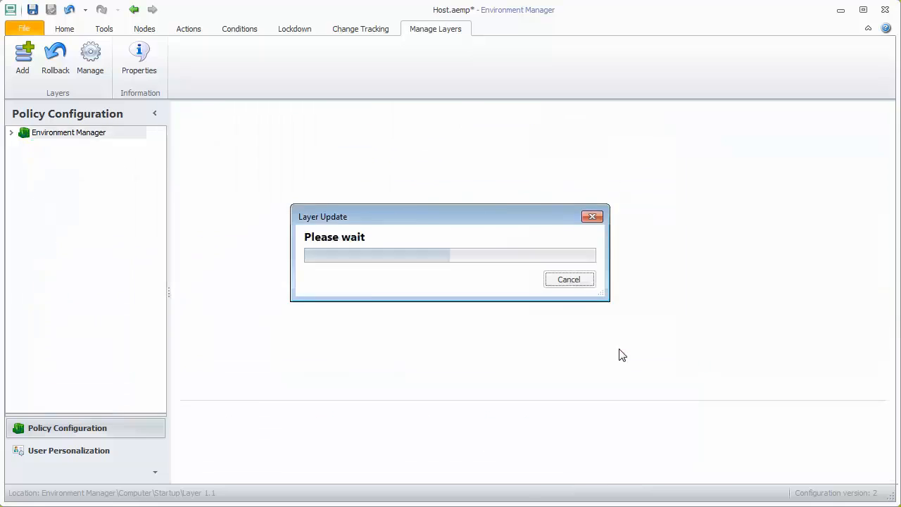